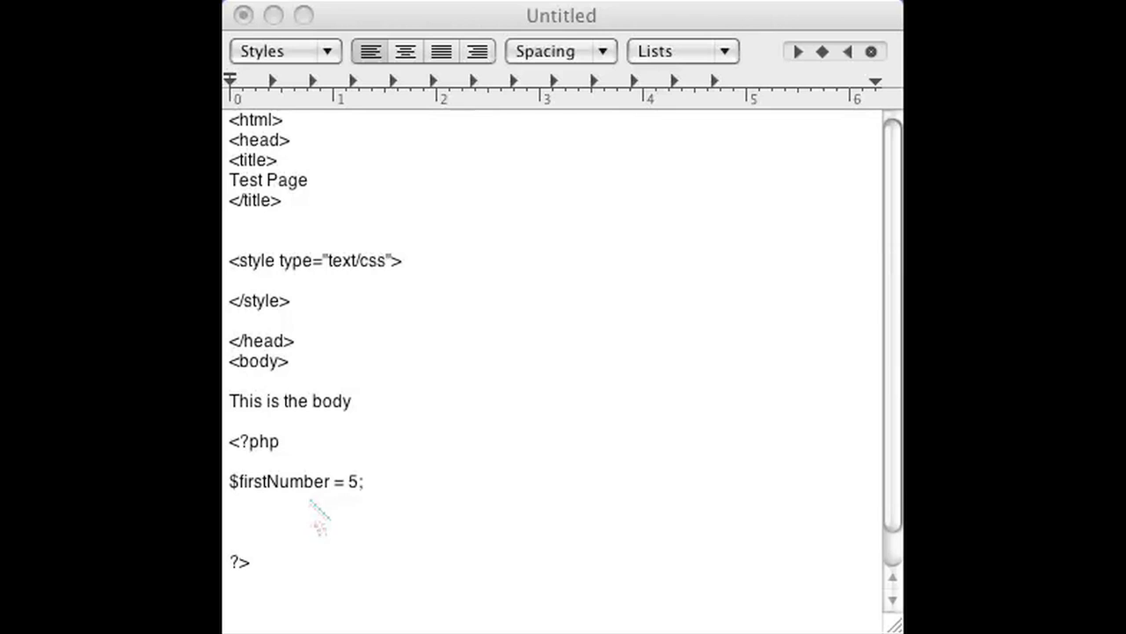
mouse_move(445, 515)
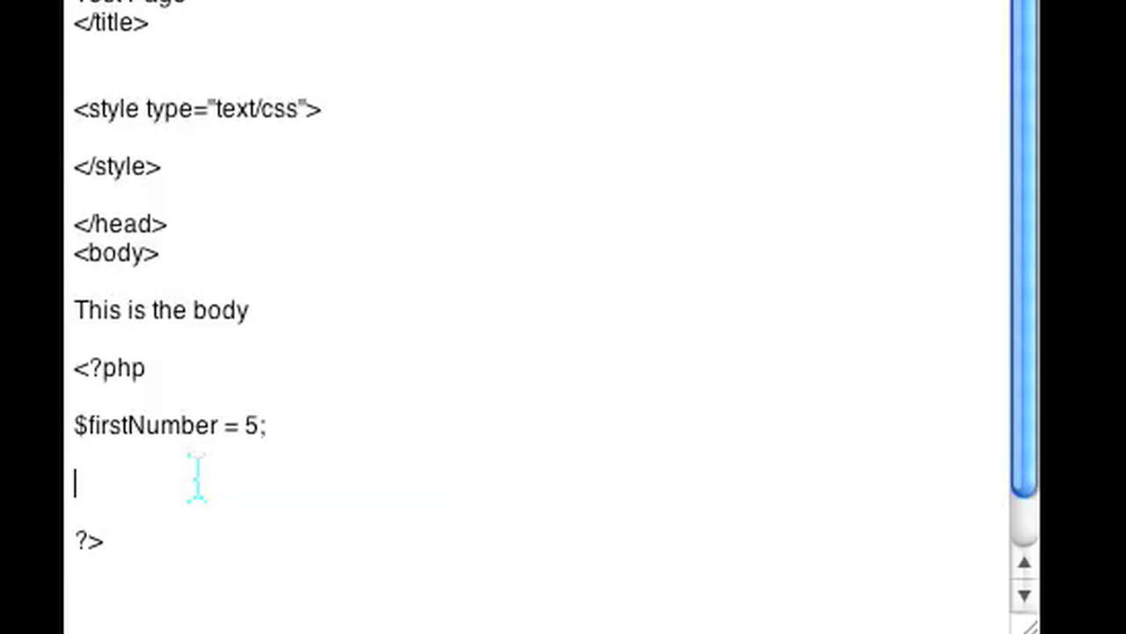
mouse_move(201, 482)
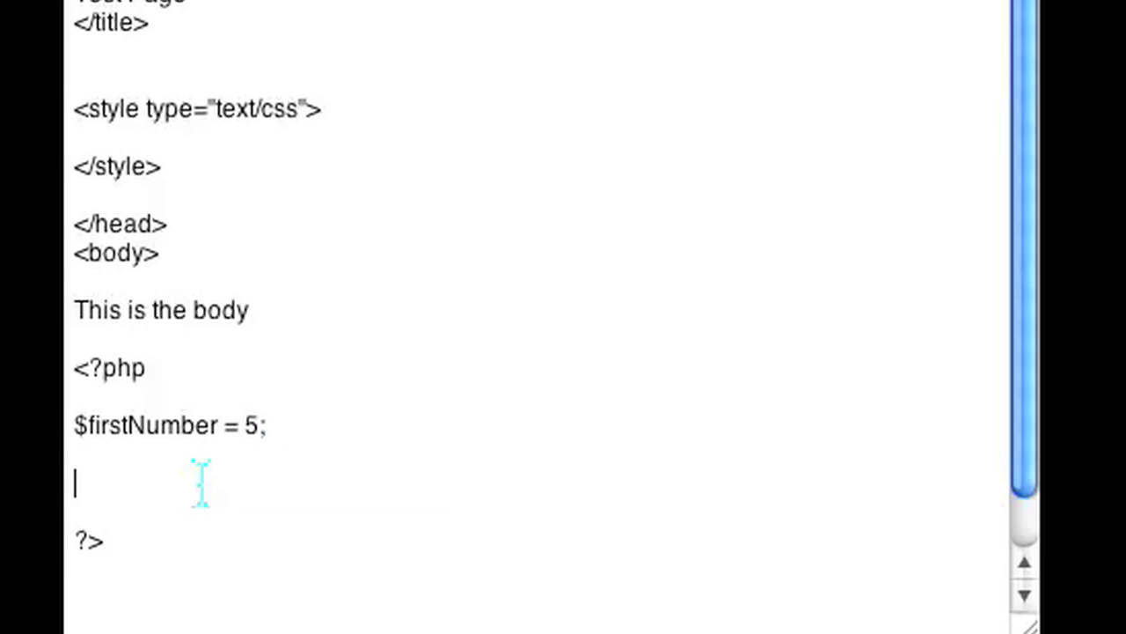
Write the line $randomNumber = rand(); under $firstNumber = 5;.
text($randomNumber = rand();)
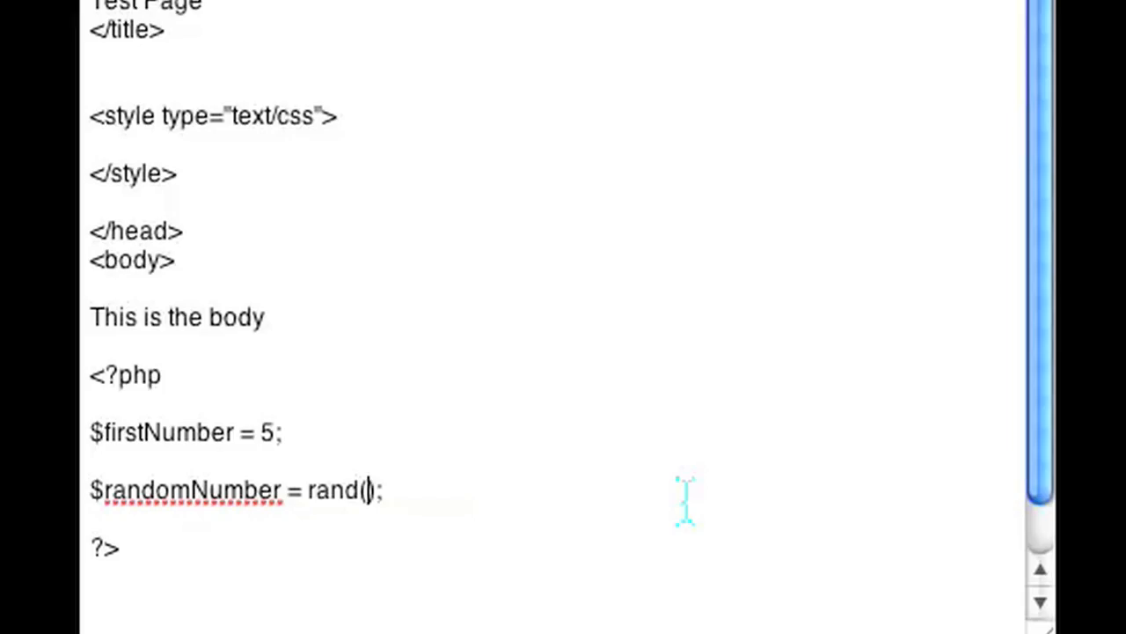
Fill the rand call with the range 5, 15 and start a new line below it.
text(5)
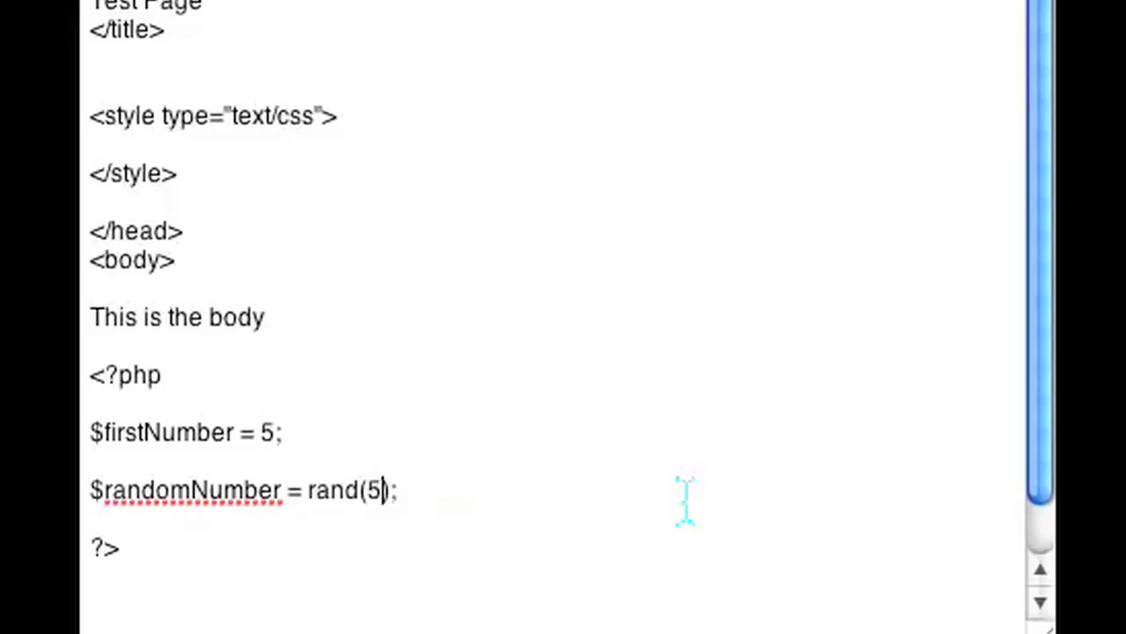
text(, 15)
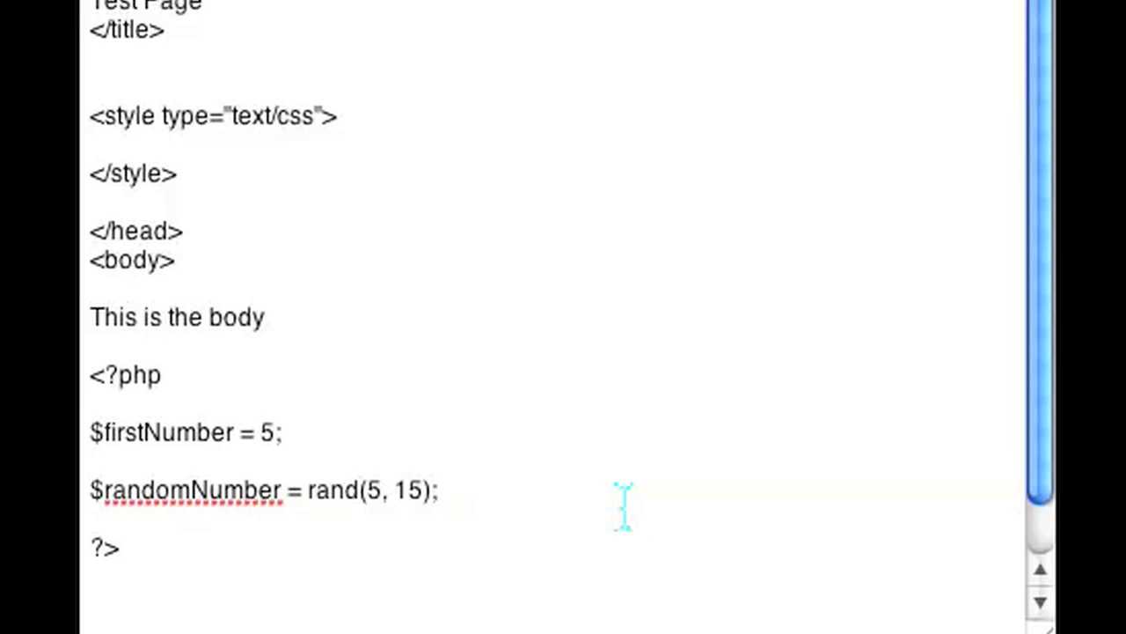
key(enter)
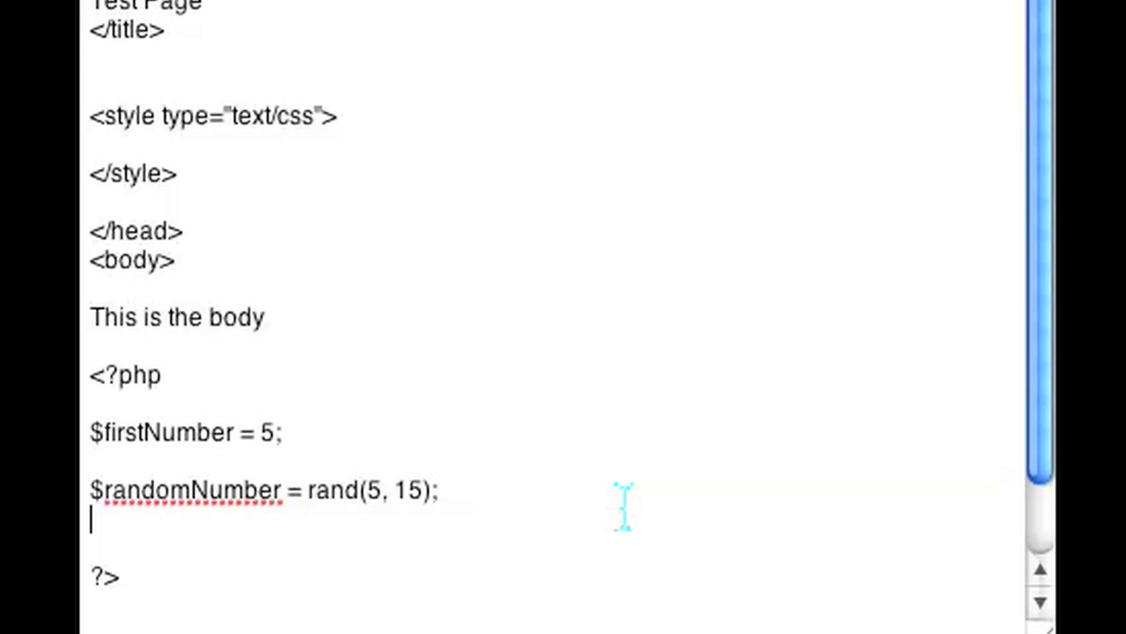
Write $firstNumber += $randomNumber; on the new line before ?>.
text($)
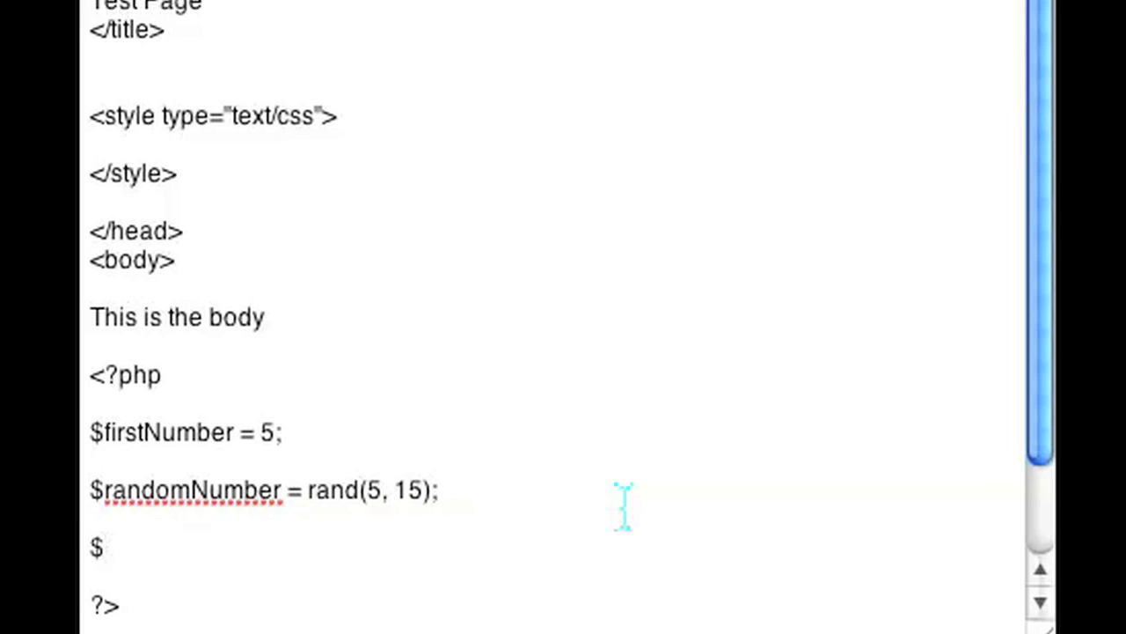
text(firstNumber +=)
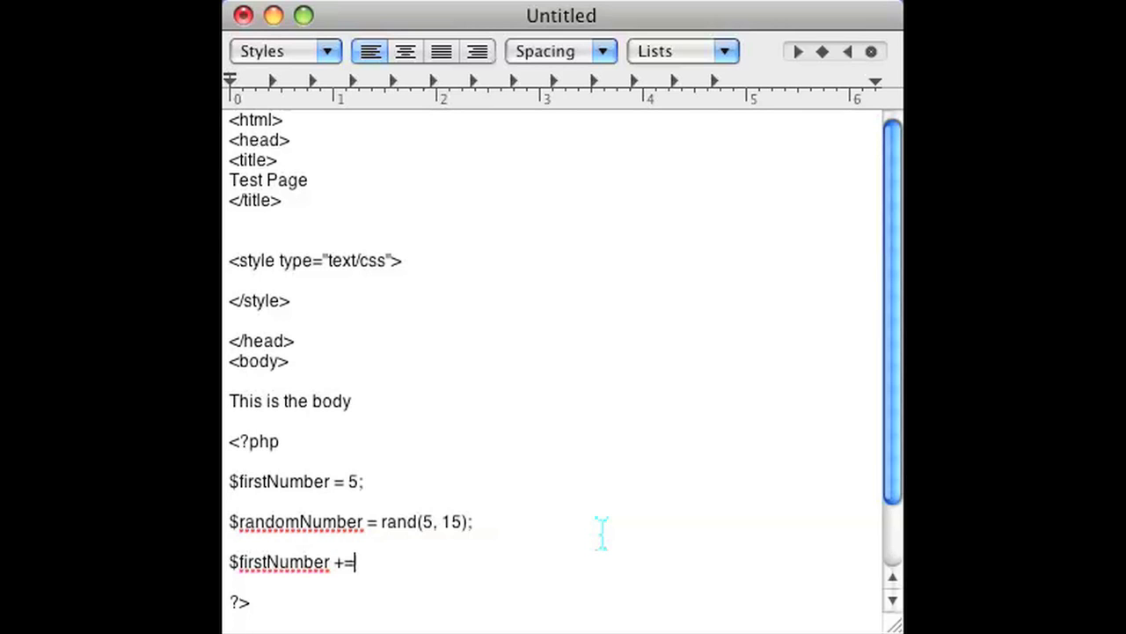
text($rando)
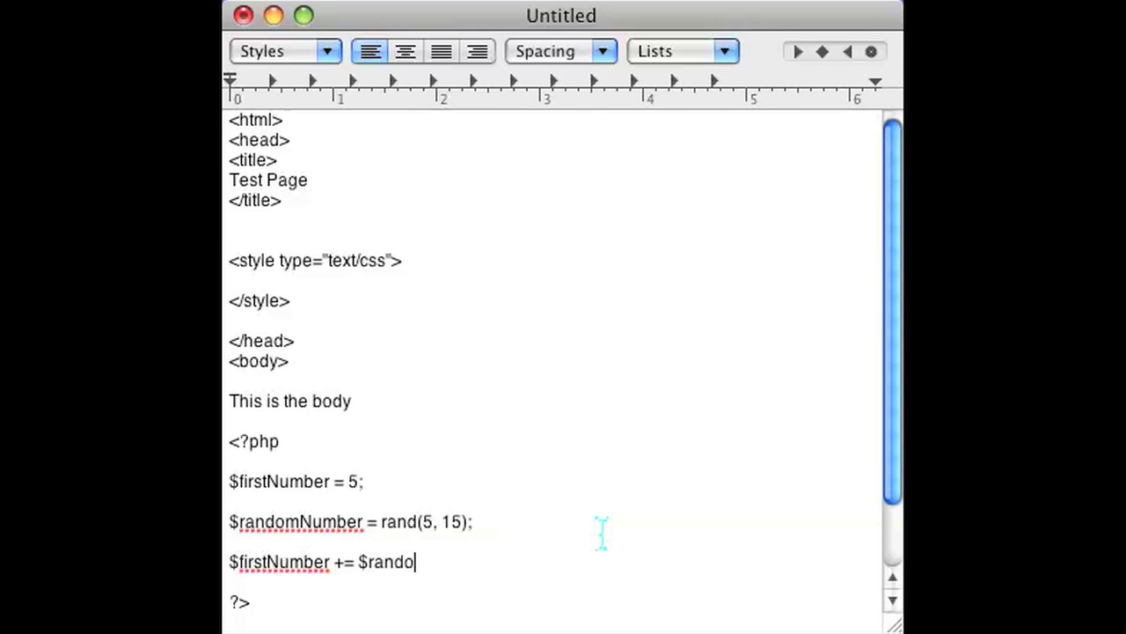
text(mNumber;)
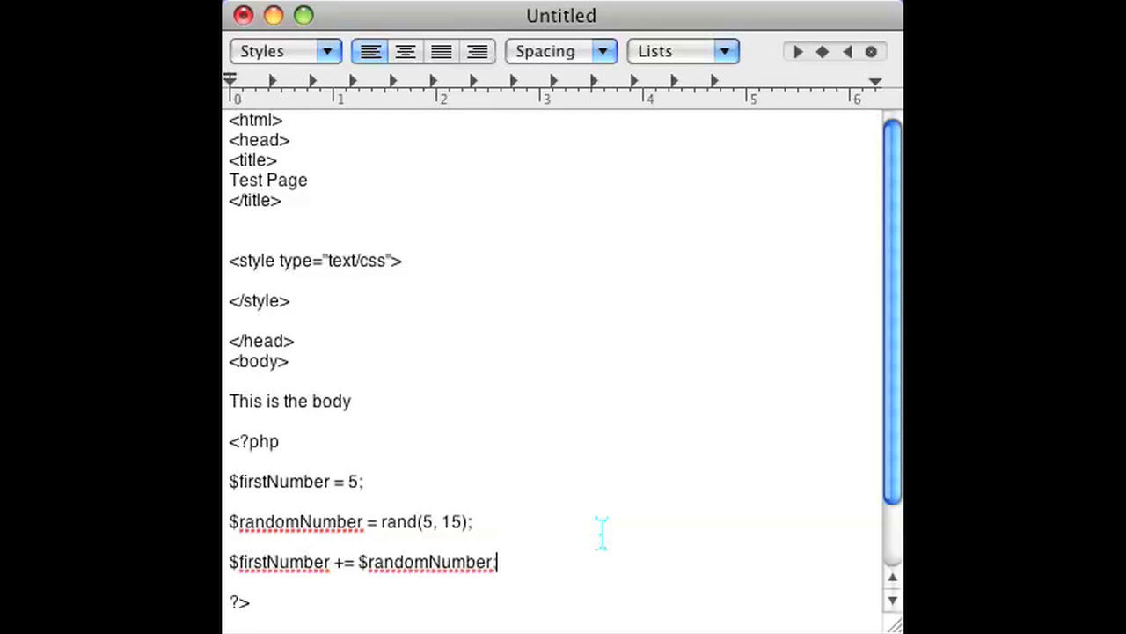